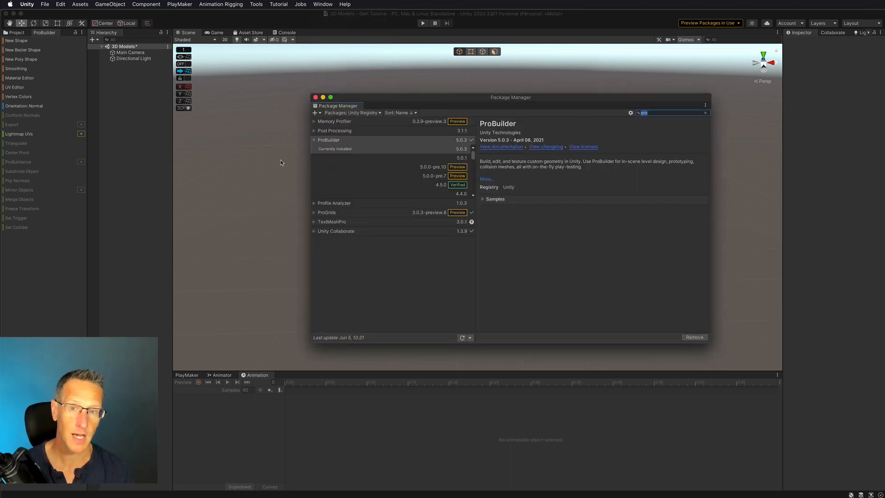
Review the ProBuilder package entry and its available versions in Package Manager
click(315, 140)
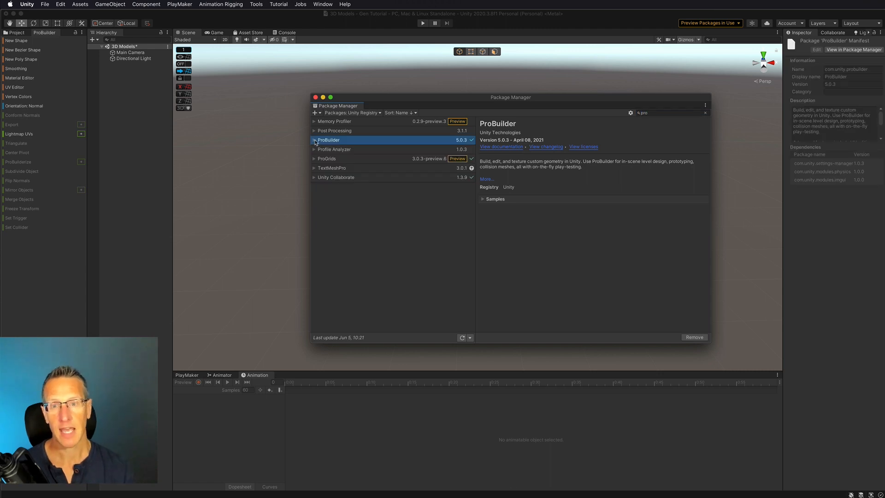
click(315, 140)
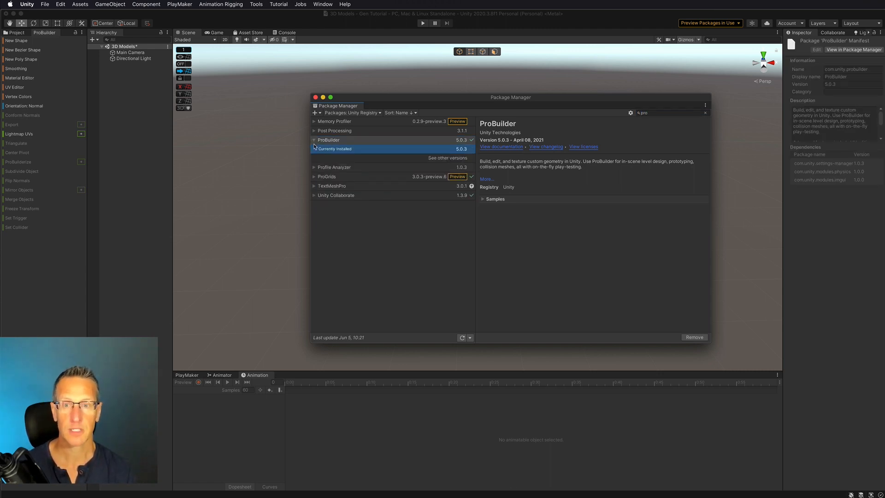
click(448, 157)
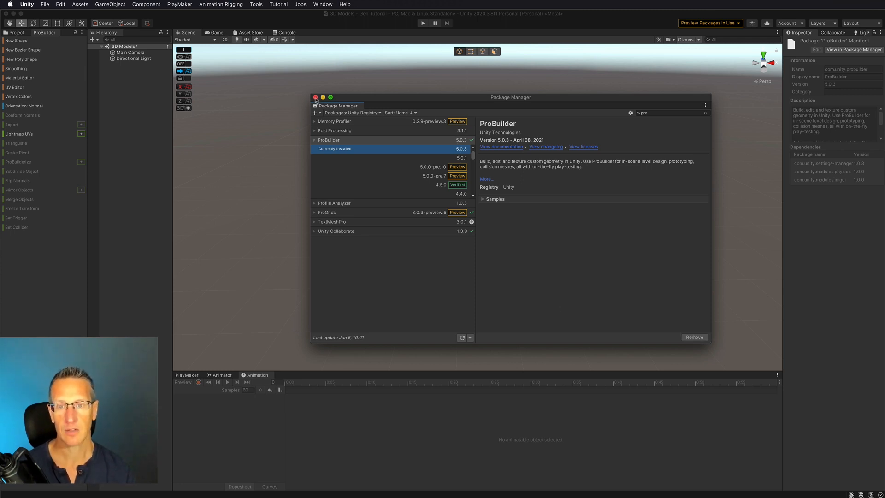
Close Package Manager and bring up the ProBuilder tools window via Tools > ProBuilder
click(256, 3)
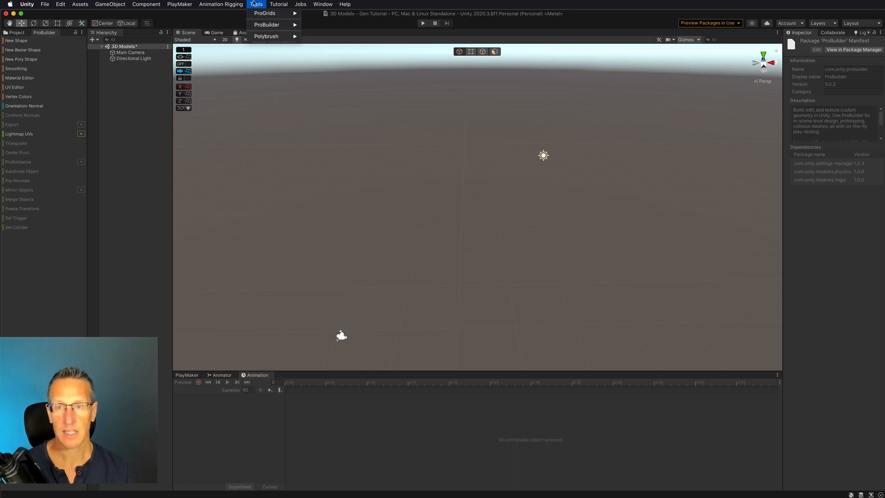
mouse_move(266, 24)
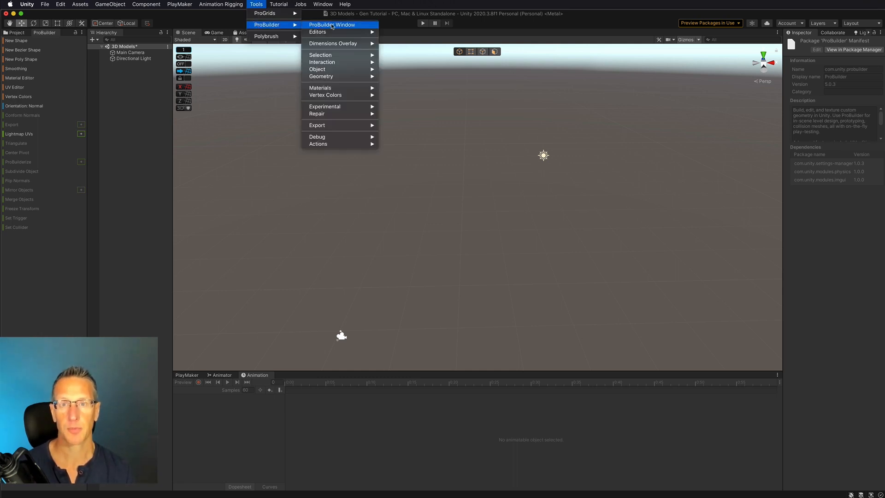
click(334, 24)
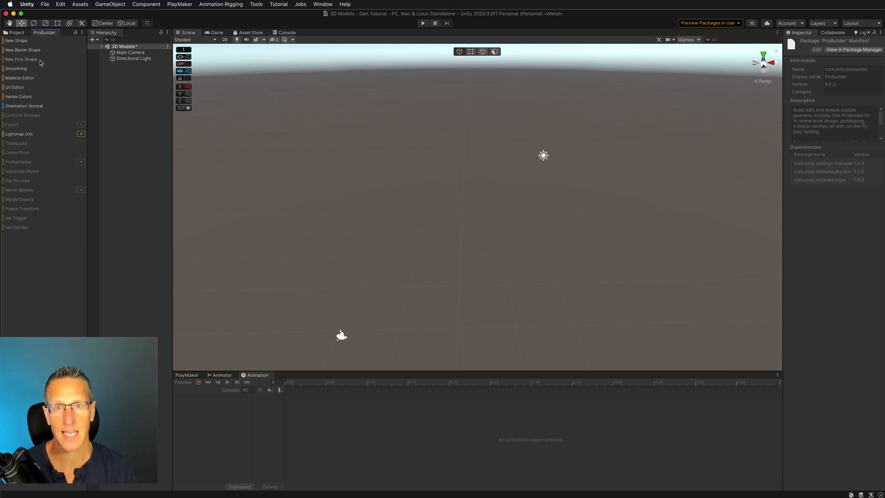
mouse_move(26, 47)
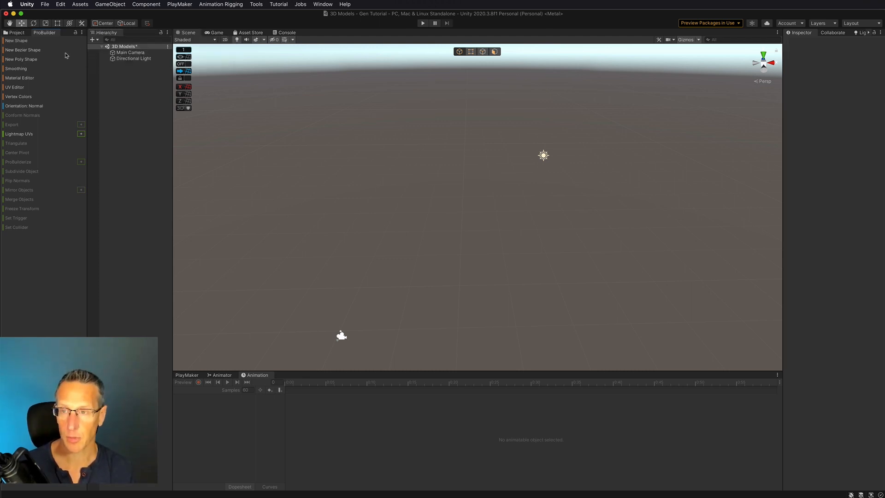
mouse_move(14, 41)
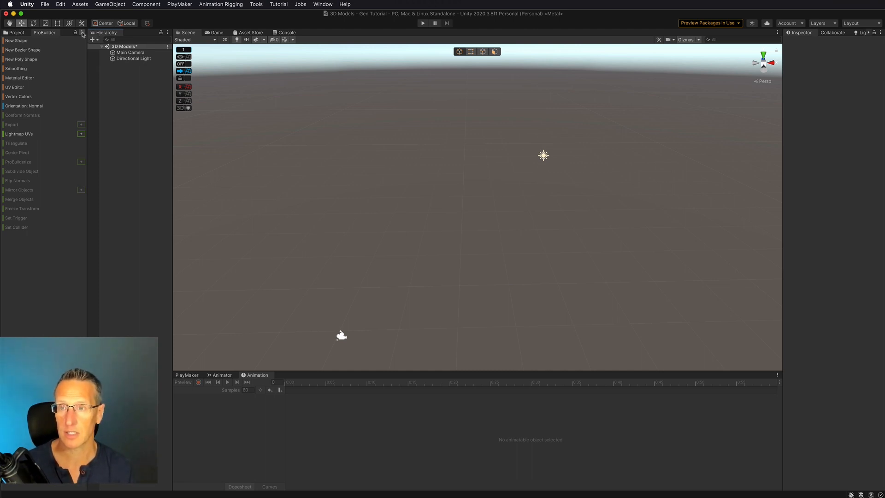
click(81, 32)
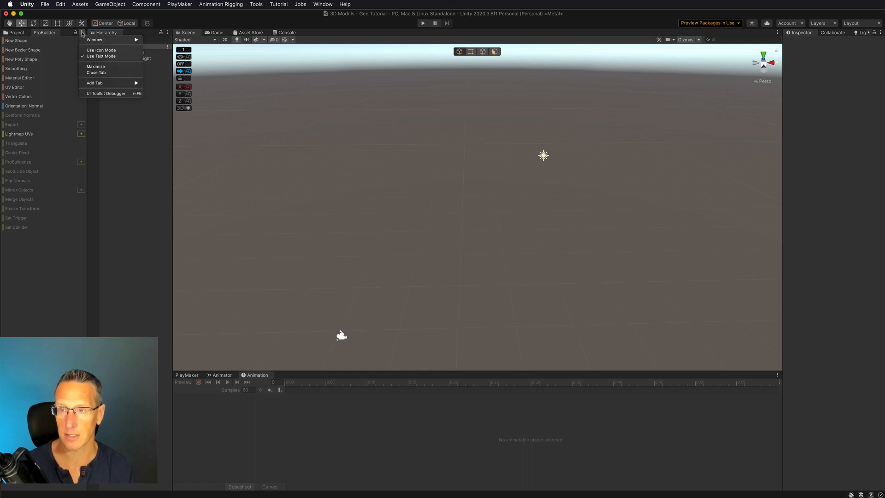
mouse_move(101, 50)
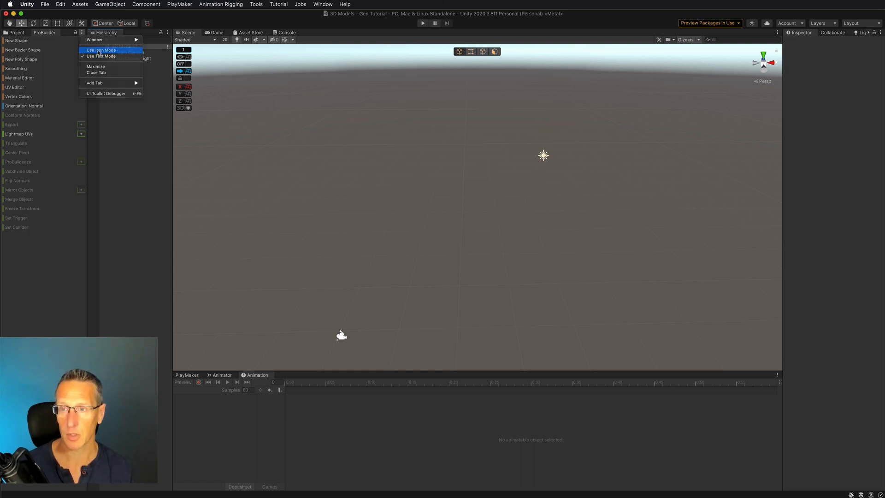
click(100, 50)
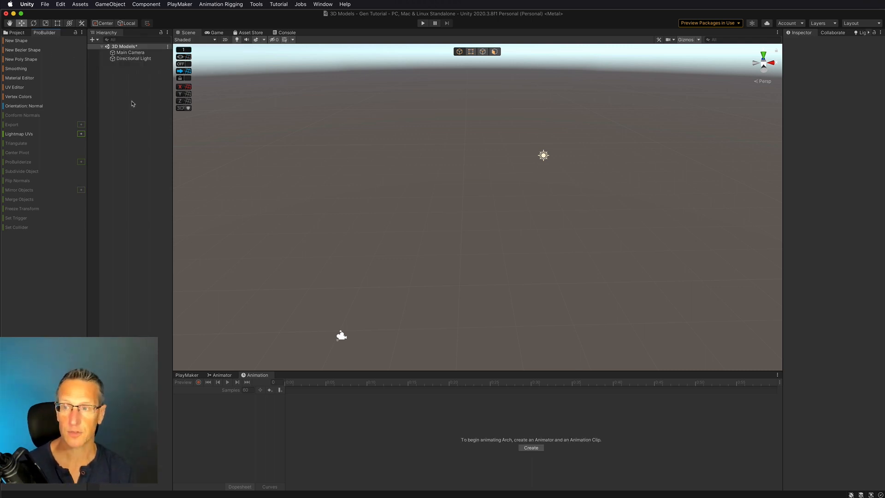
mouse_move(11, 87)
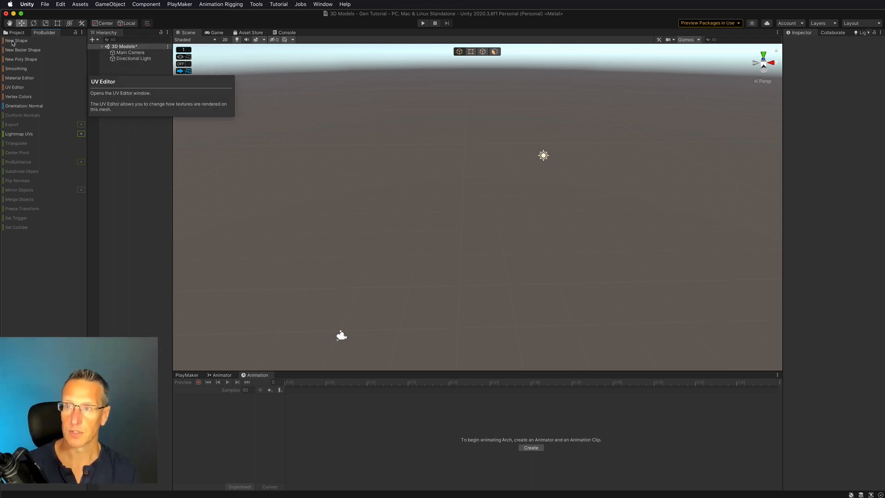
Start a new ProBuilder shape so the Create Shape settings show an Arch
click(15, 40)
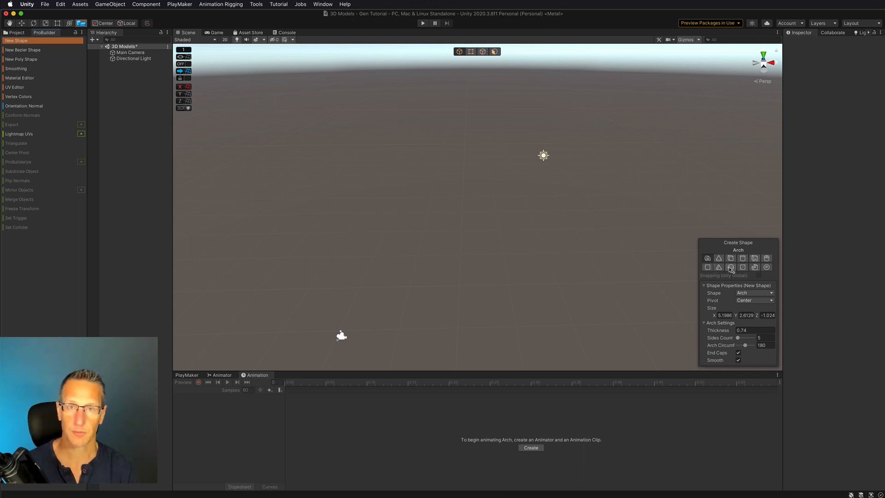
mouse_move(730, 268)
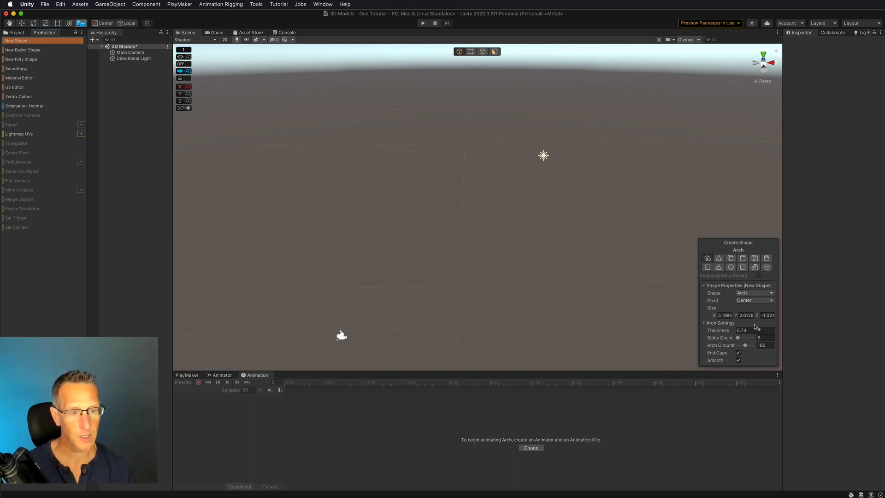
mouse_move(437, 199)
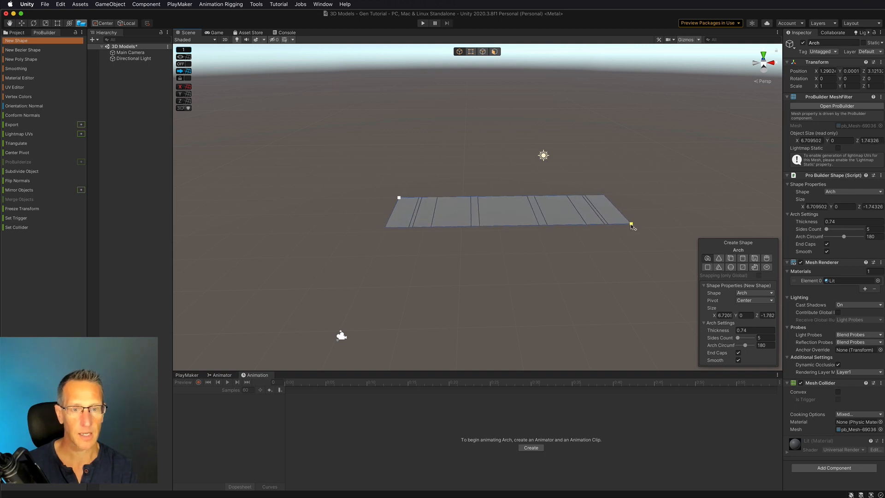
Widen the arch footprint on the ground and pull it up to full height
drag(630, 225, 635, 227)
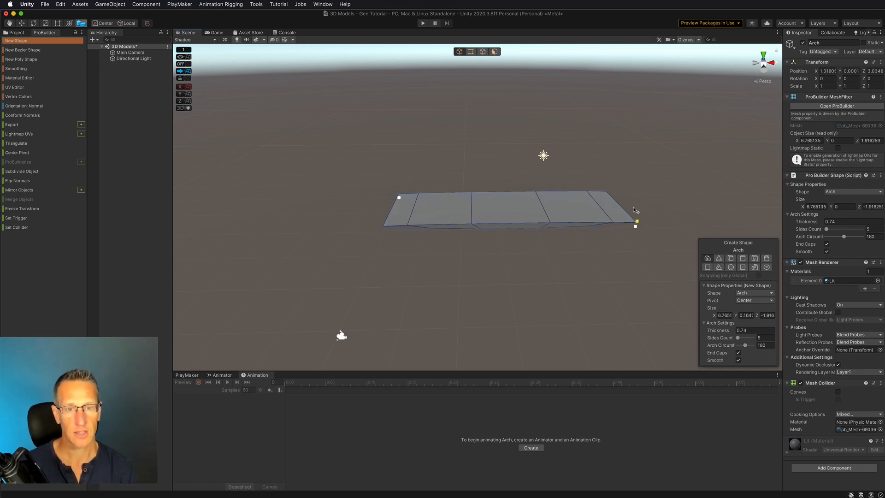
drag(636, 227, 682, 76)
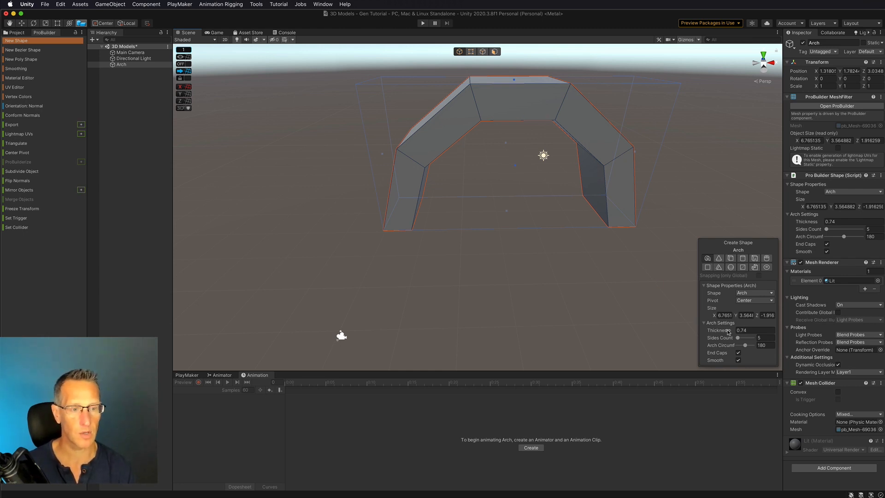
mouse_move(726, 330)
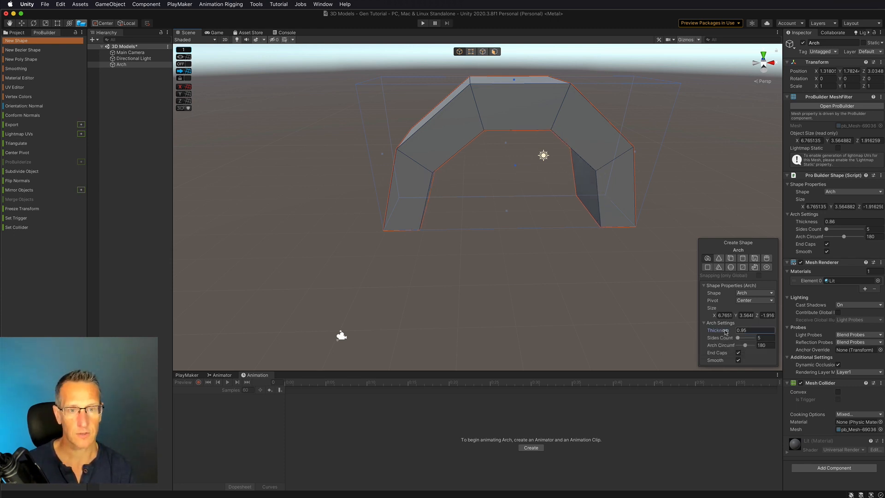
Thicken the arch walls, smooth it to 24 sides, adjust its circumference and turn end caps on
drag(739, 330, 745, 330)
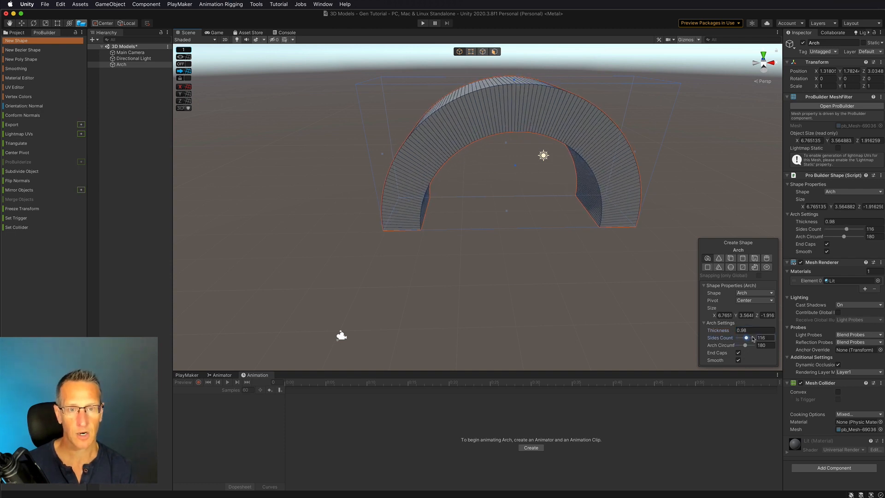
drag(745, 337, 737, 338)
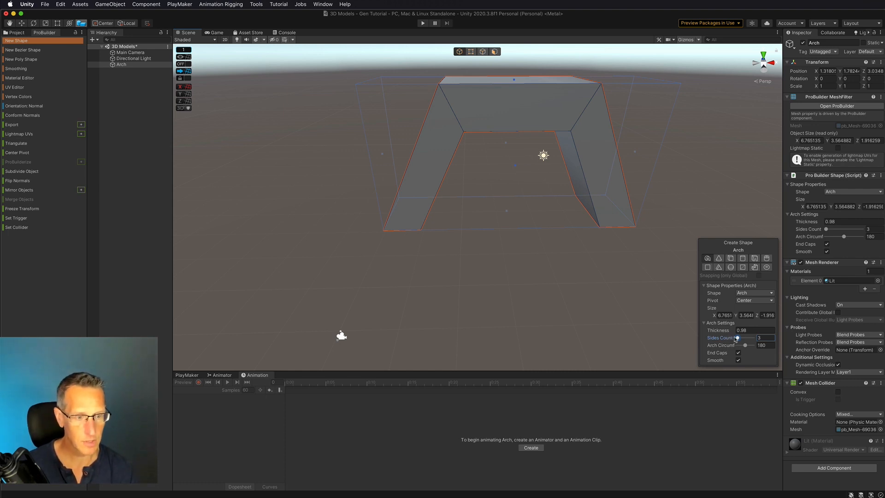
drag(736, 337, 739, 338)
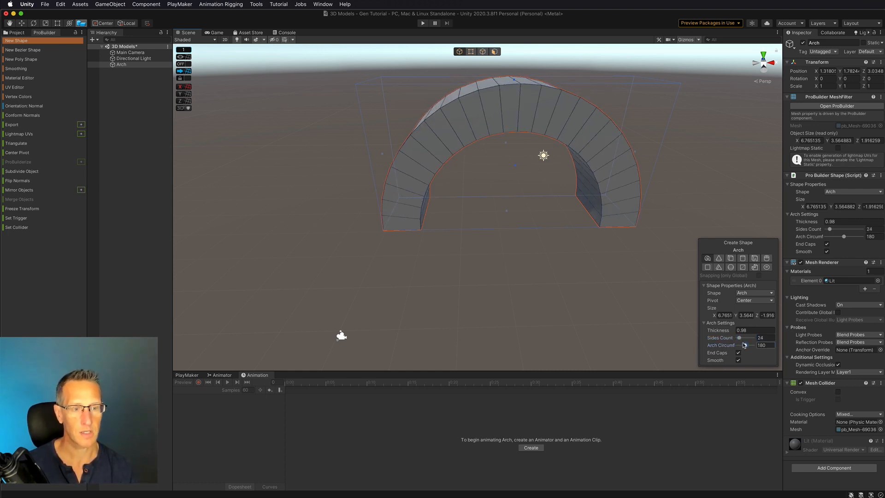
drag(739, 344, 752, 345)
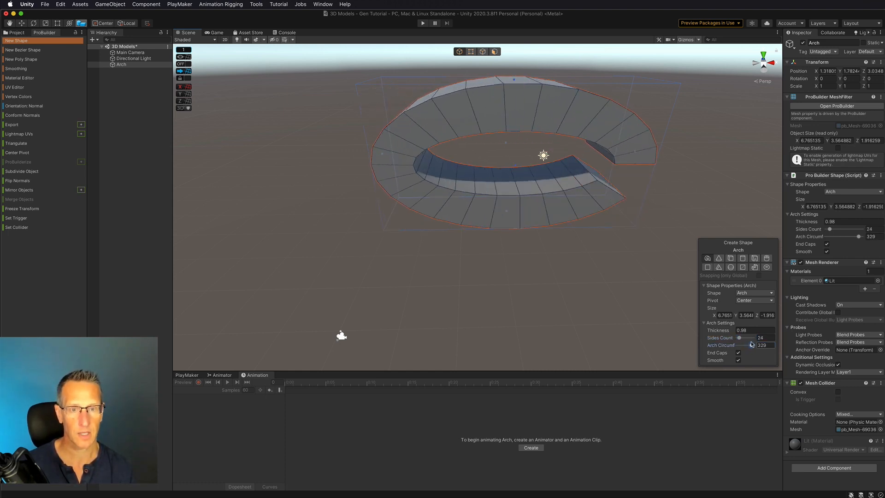
drag(753, 345, 747, 345)
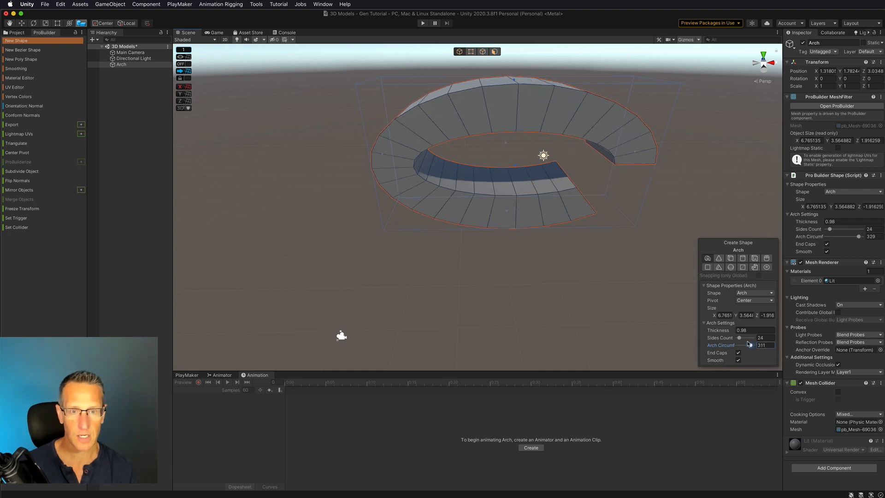
drag(750, 345, 744, 345)
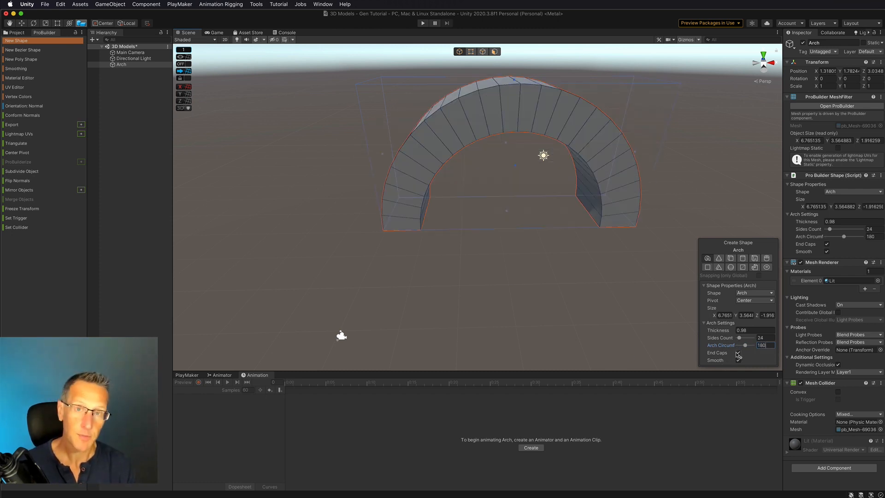
click(737, 352)
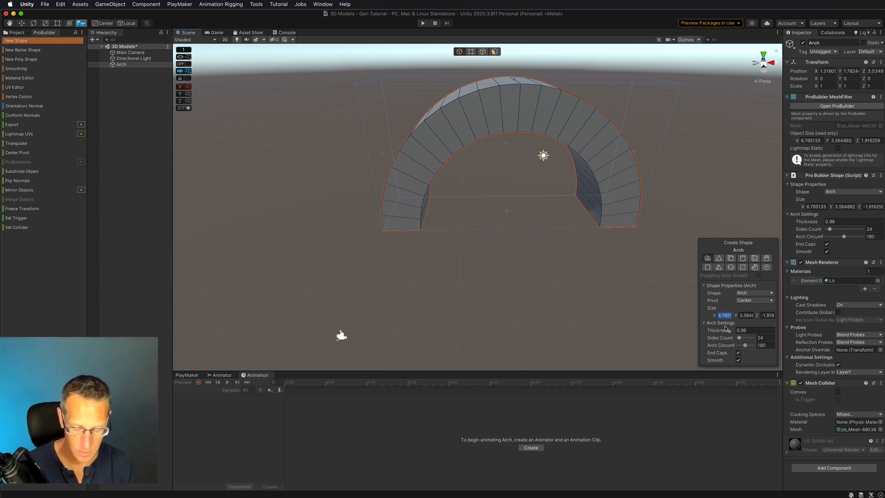
Set the arch size to X 6, Z 1 and Y 2.5
text(6)
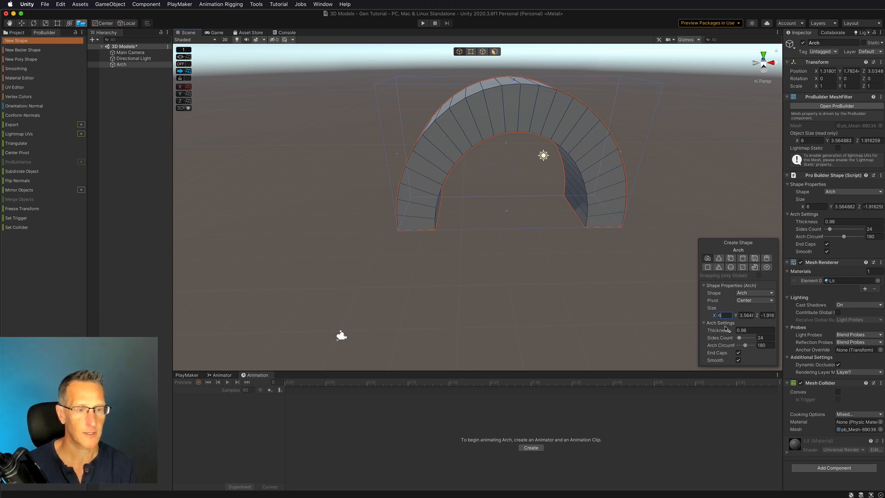
click(765, 315)
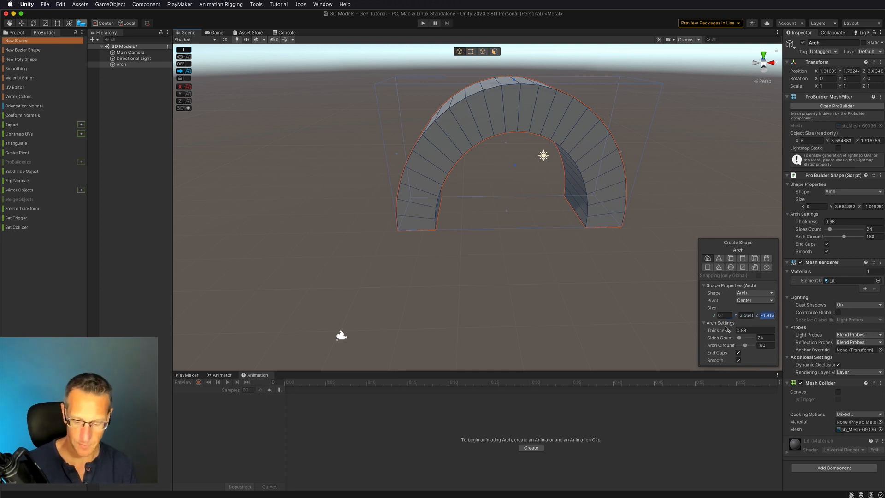
text(1)
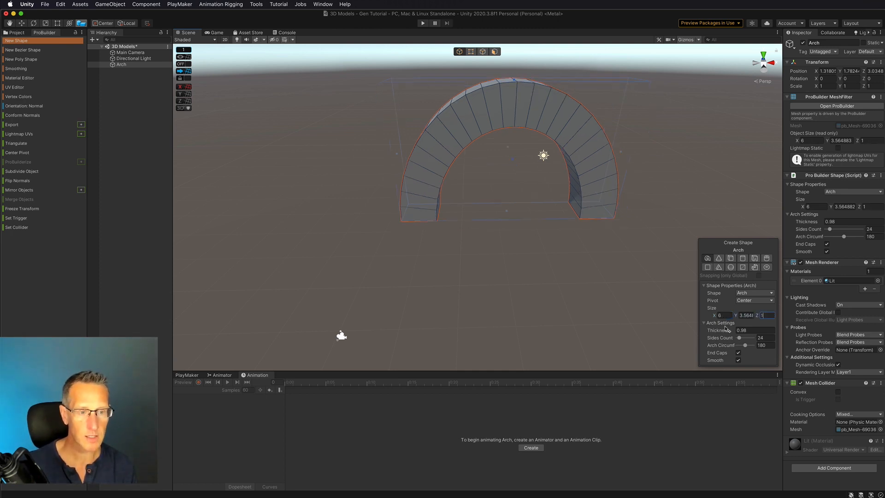
click(745, 315)
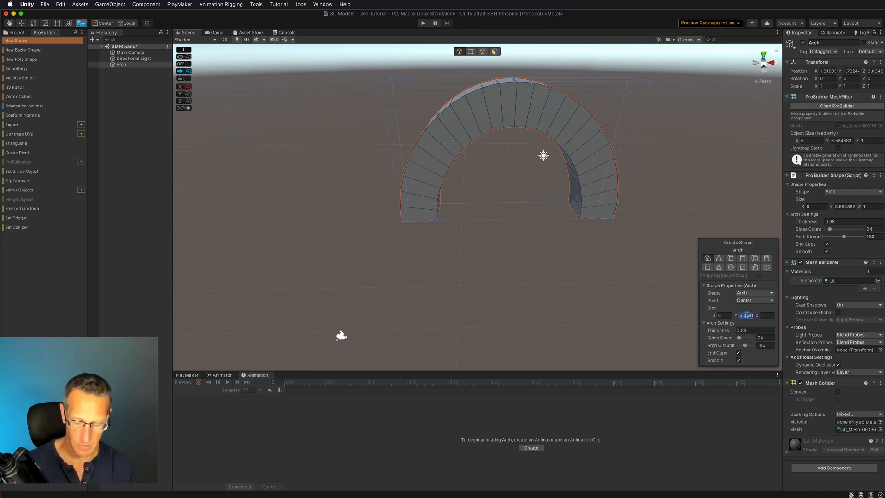
text(2.5)
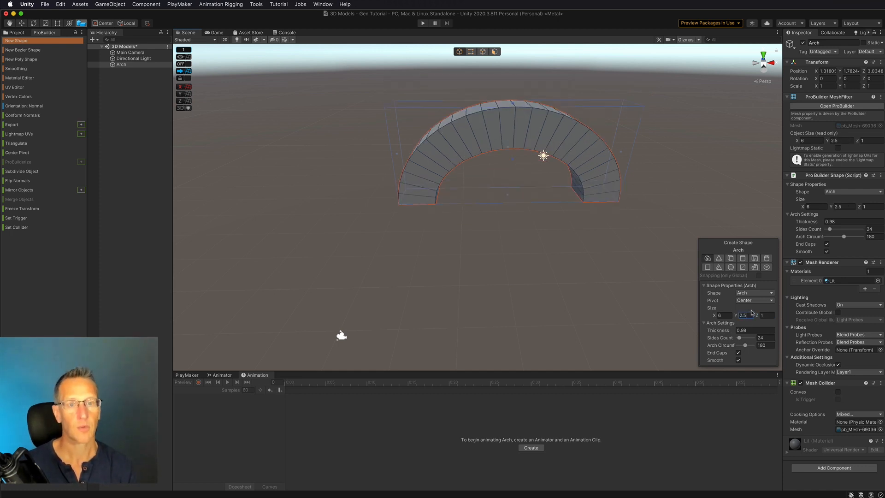
mouse_move(676, 296)
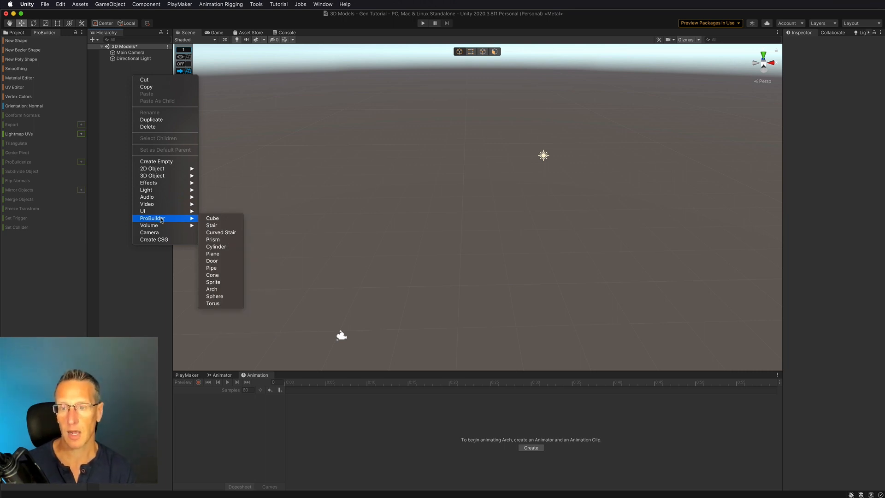
mouse_move(215, 247)
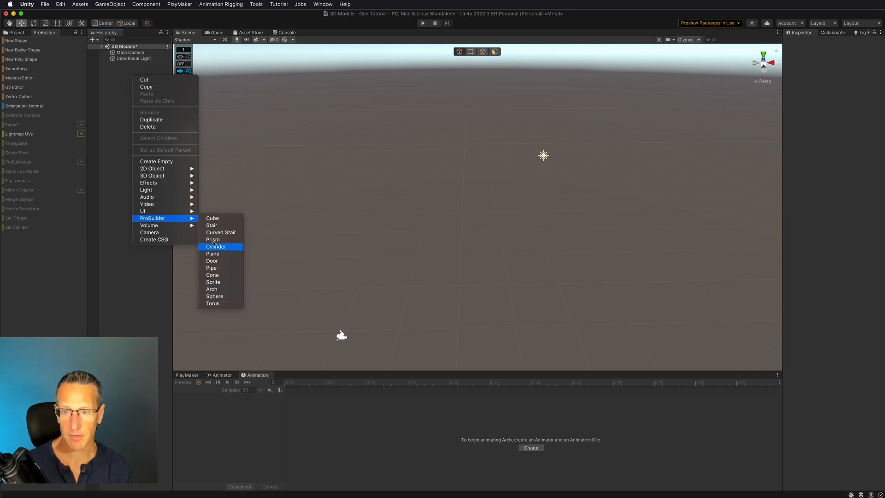
mouse_move(215, 218)
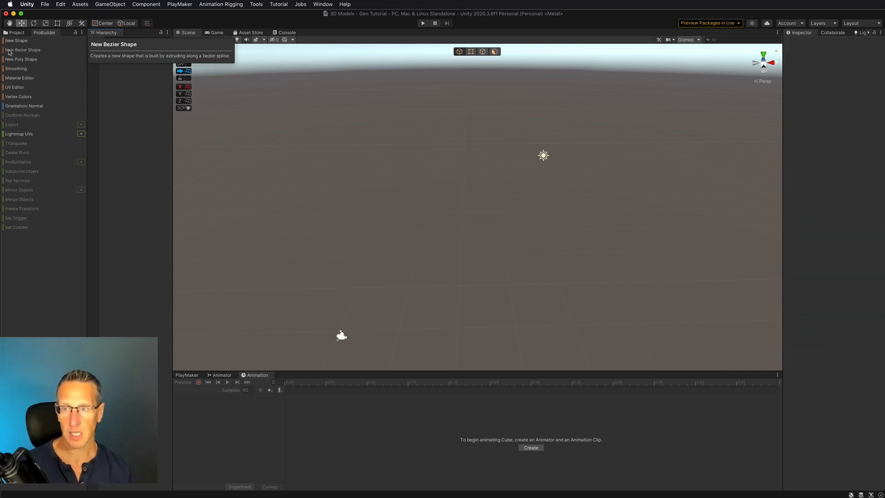
Create a new Bezier Shape tube in the scene
click(24, 50)
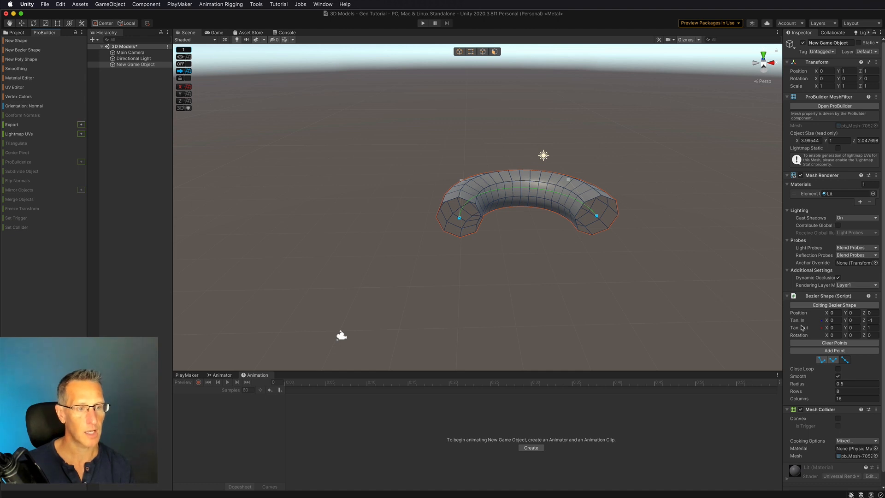
mouse_move(796, 385)
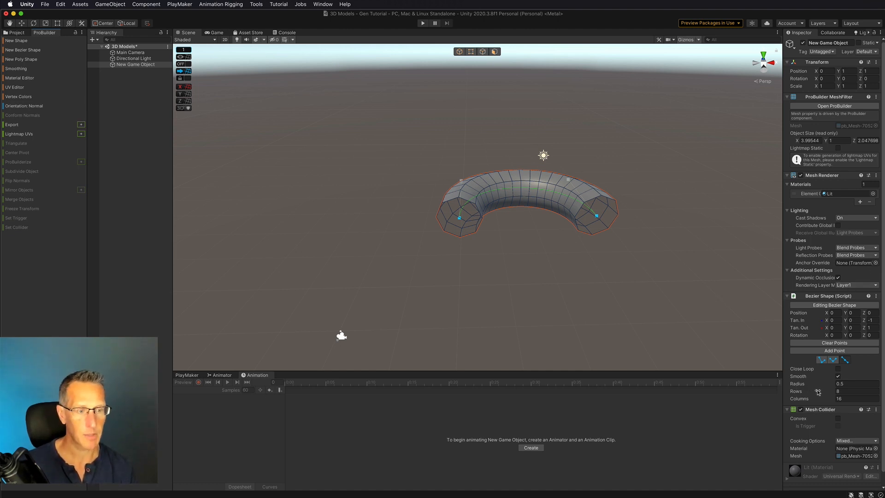
Set the Bezier tube to 4 rows, 4 columns and a 0.25 radius
click(856, 391)
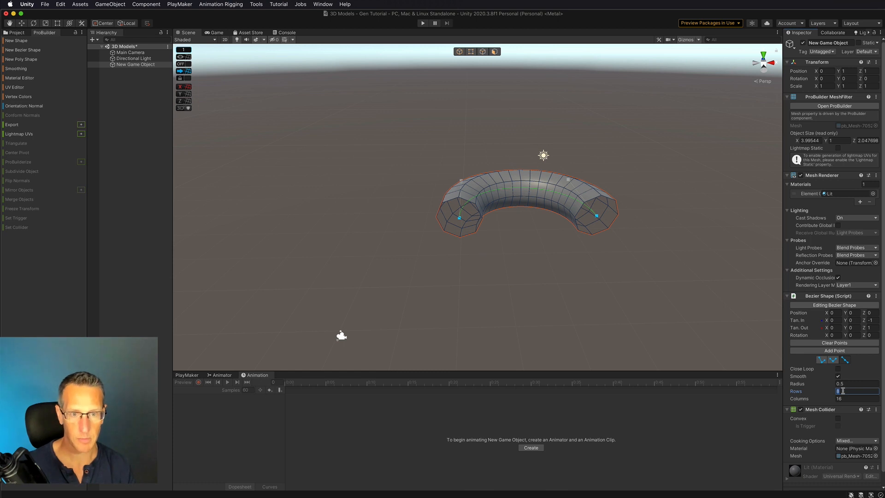
text(4)
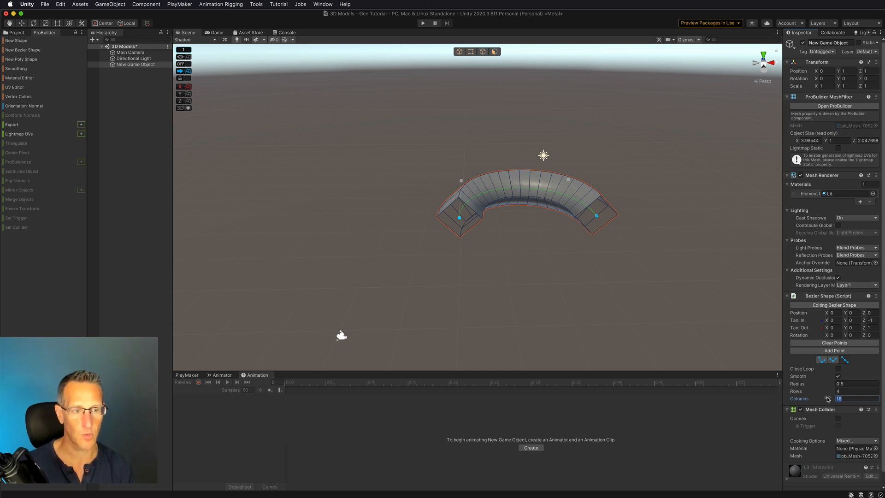
text(4)
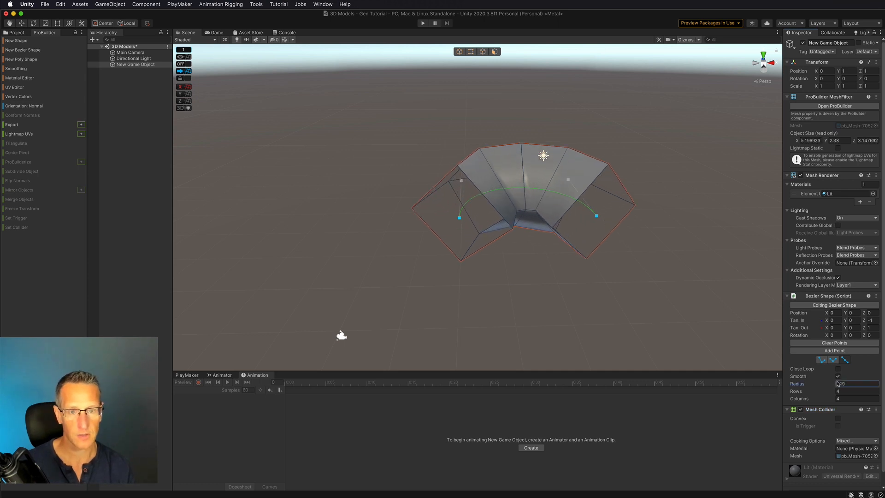
drag(841, 383, 818, 383)
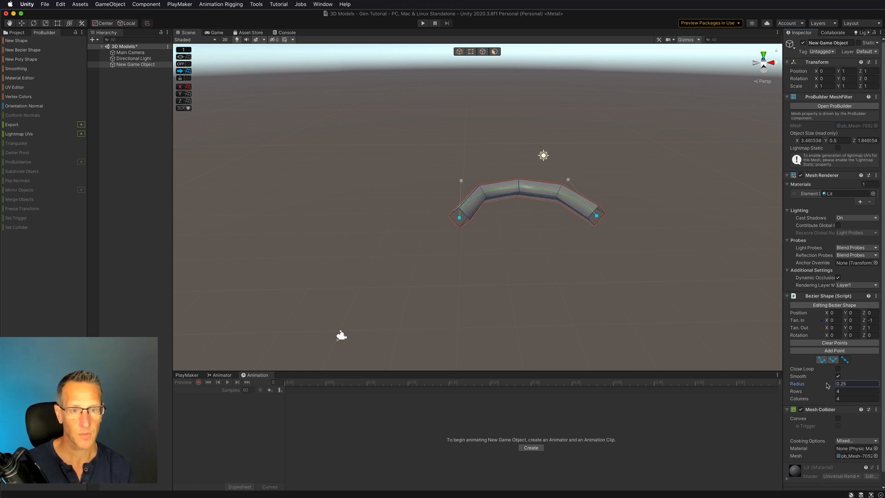
drag(829, 383, 831, 384)
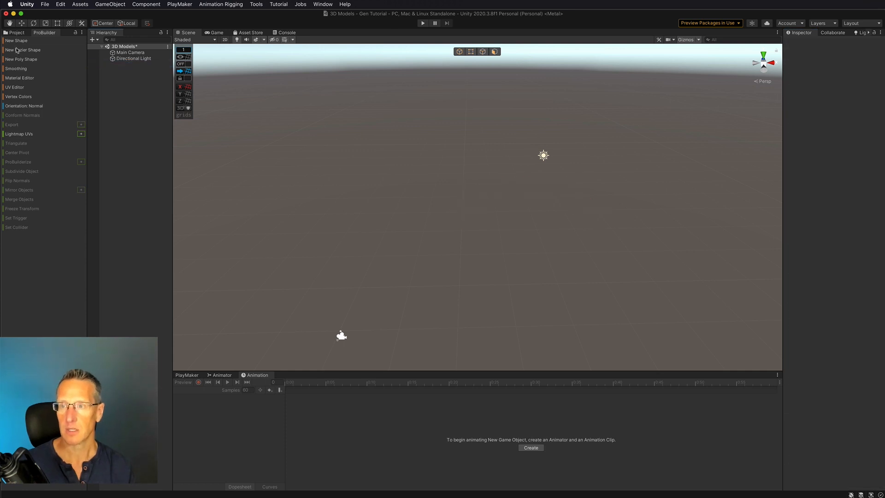
Create a new poly shape and place the first corner points of the room outline in top view
click(21, 59)
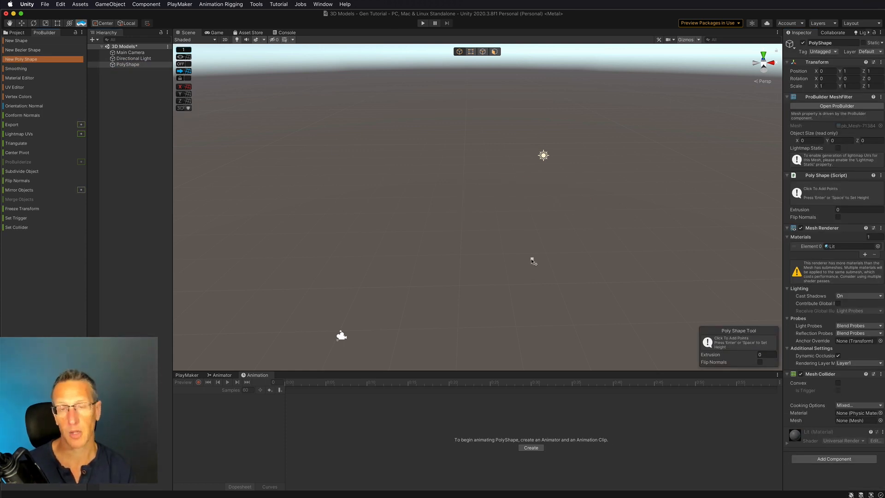
mouse_move(687, 122)
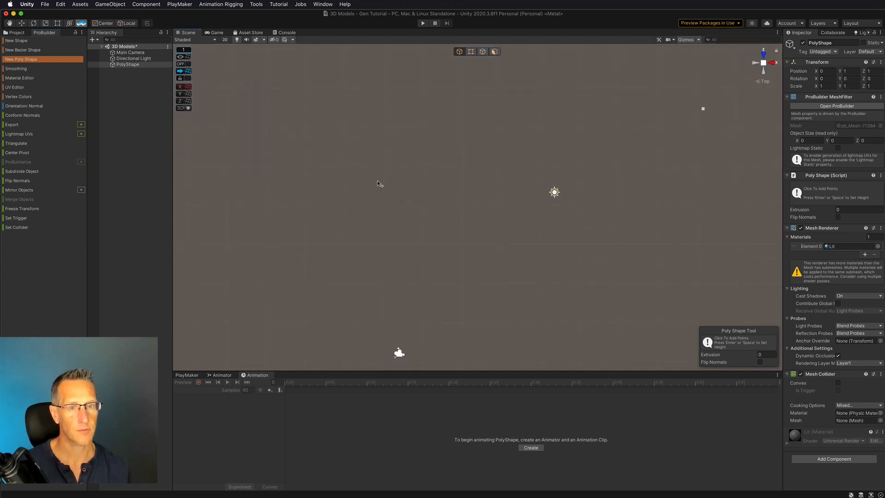
mouse_move(578, 113)
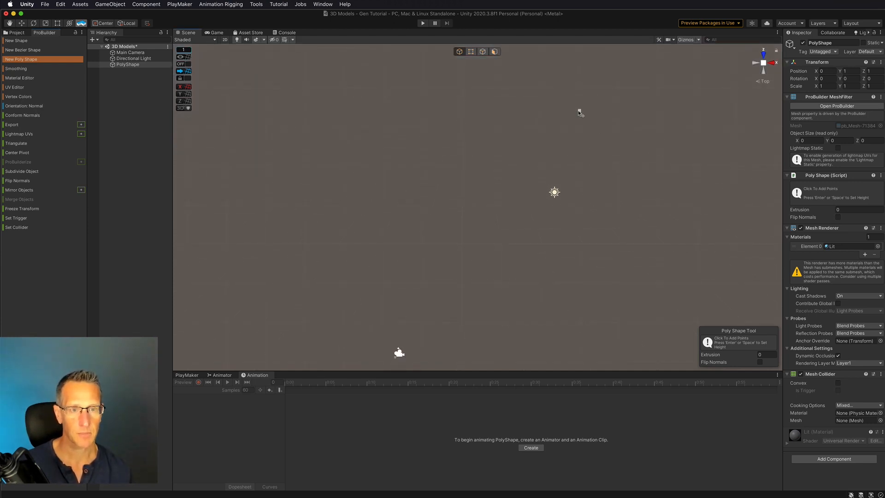
click(579, 114)
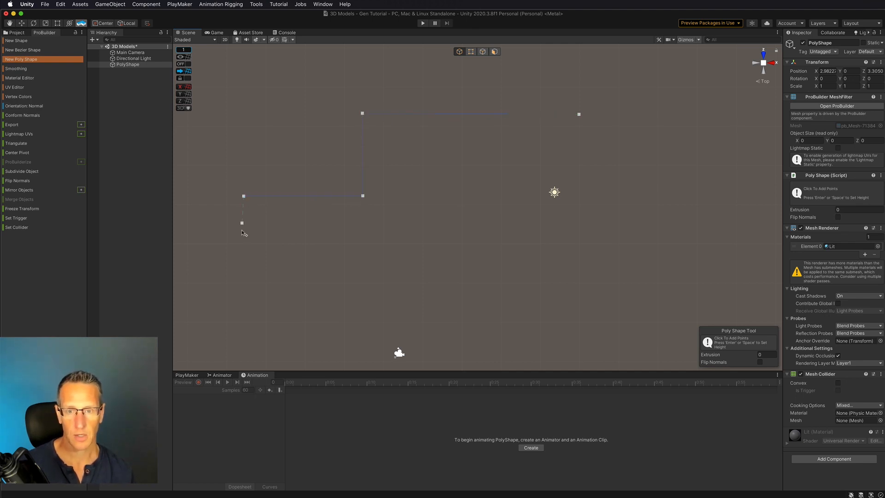
click(362, 241)
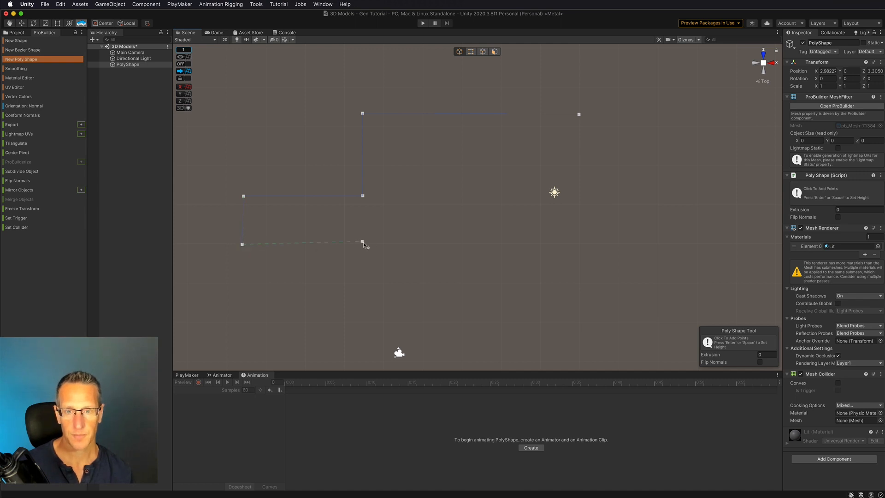
click(367, 332)
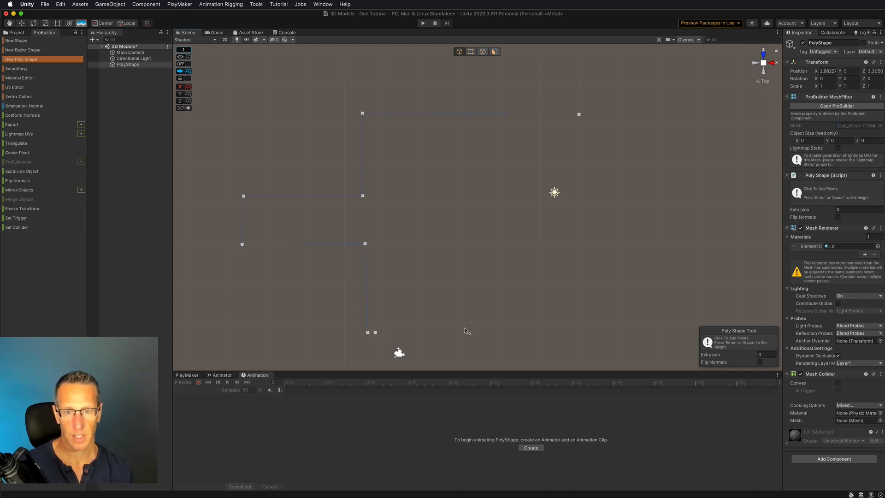